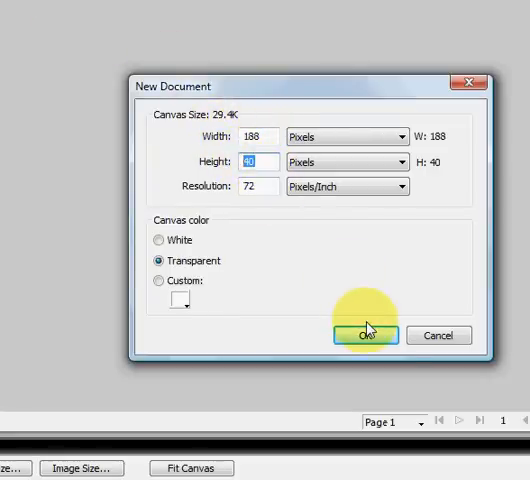
Confirm the 188 × 40 px transparent canvas in the New Document dialog
click(365, 335)
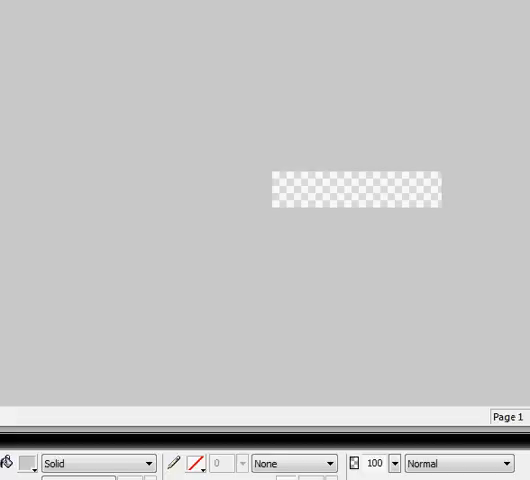
Draw a rectangle spanning the whole 188 × 40 canvas with a black gradient fill
click(273, 169)
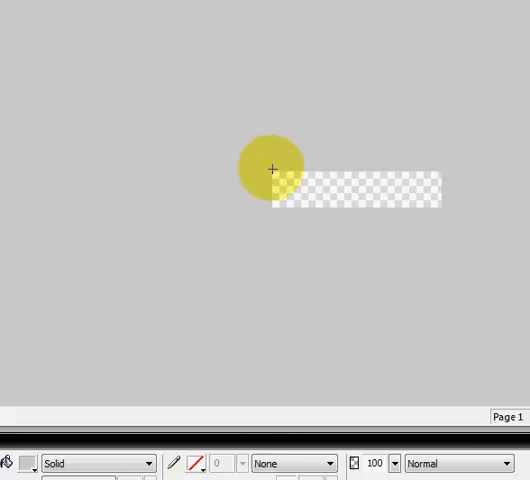
drag(272, 169, 442, 207)
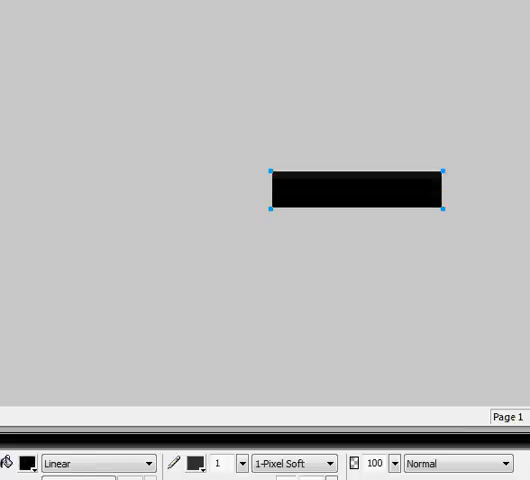
click(100, 463)
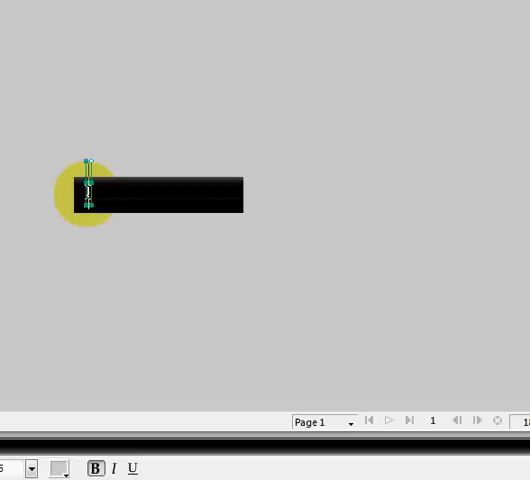
Type HOME as the button text, styled as green glowing lettering
text(HOM)
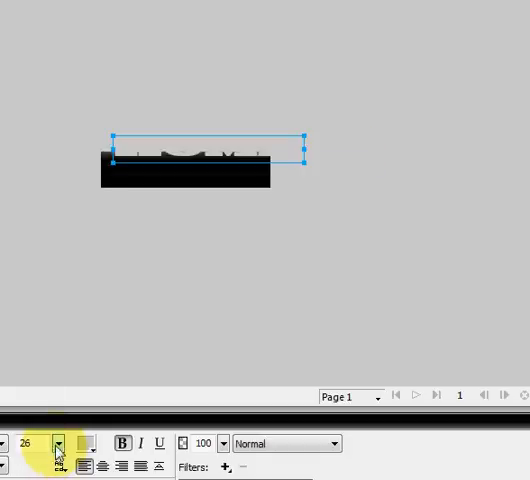
click(55, 443)
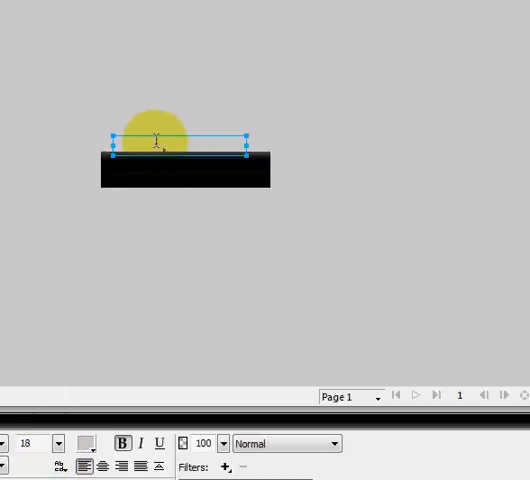
text(HOME)
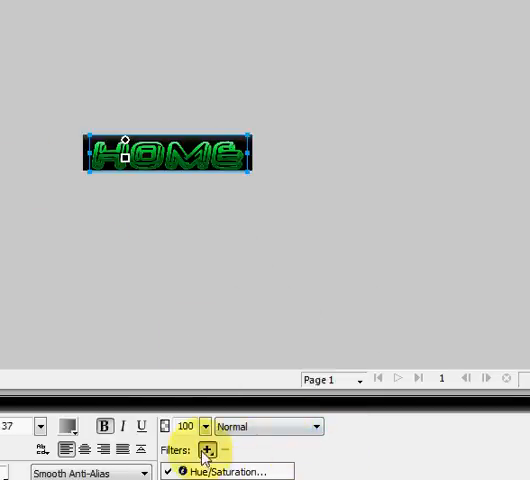
Apply the text's effects, then save the HOME graphic from the File menu
click(204, 451)
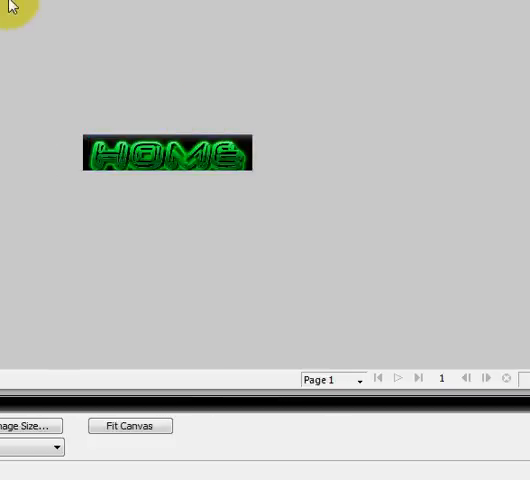
click(13, 23)
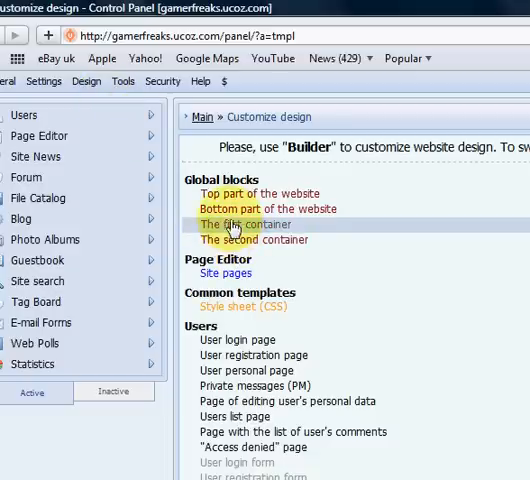
Edit 'The first container' header template and open the Insert Image dialog
click(251, 194)
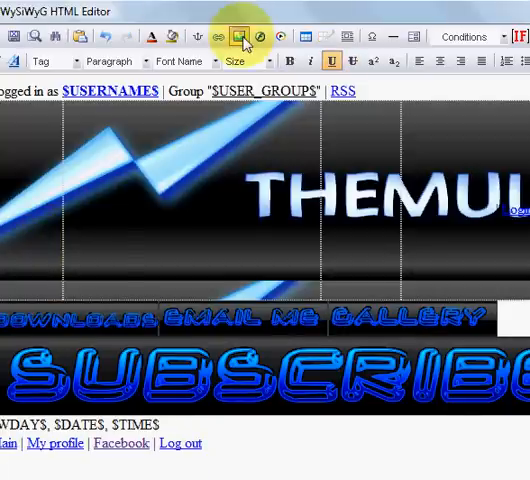
click(237, 37)
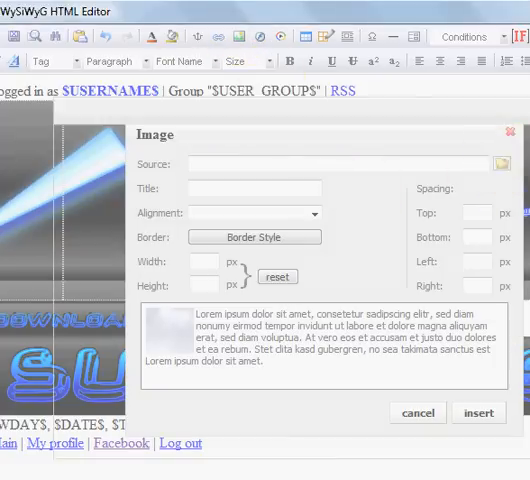
Upload HOME.png from the Test folder as the header image source
click(502, 161)
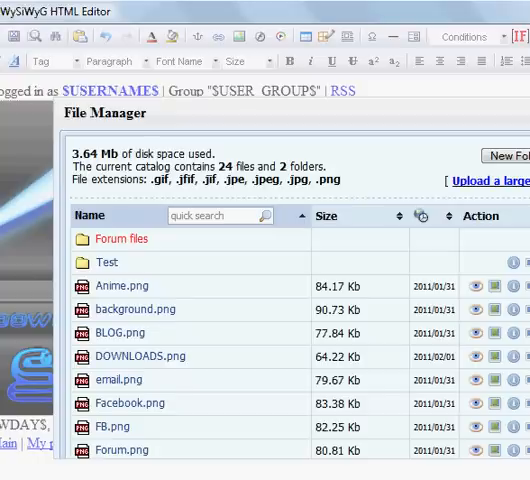
click(106, 262)
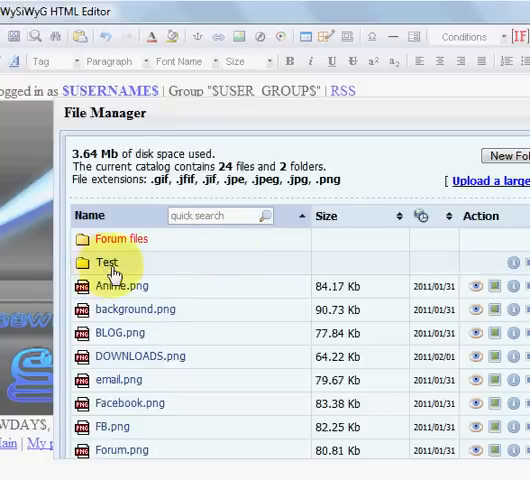
double_click(103, 263)
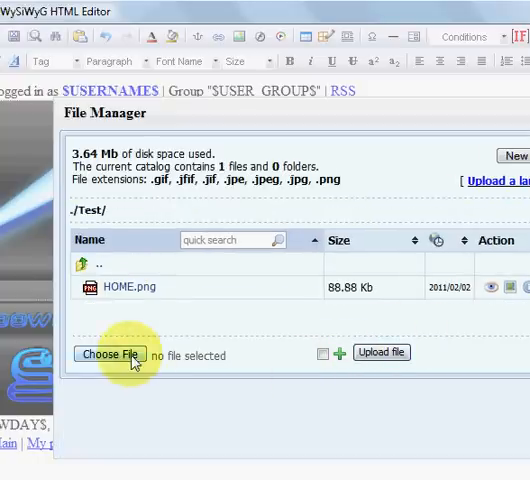
click(109, 354)
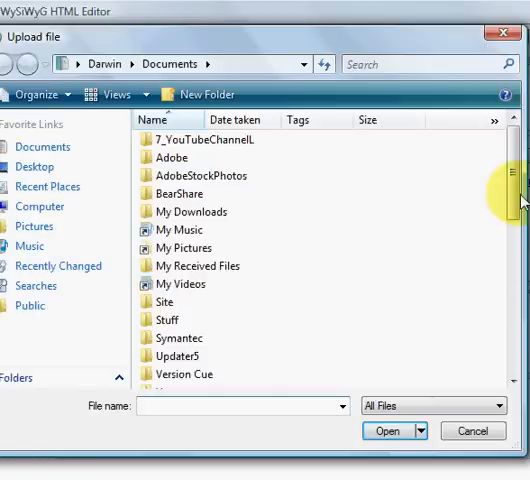
scroll(down, 3)
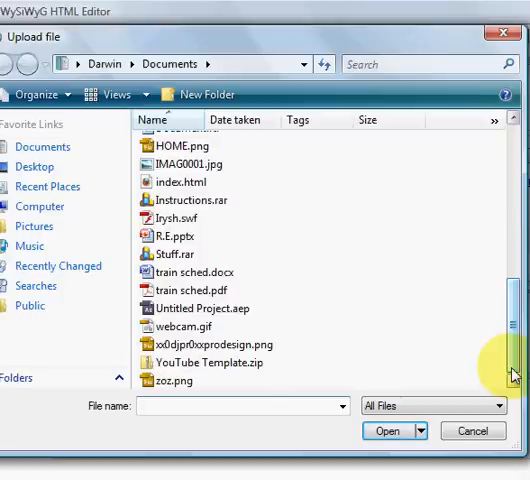
click(240, 405)
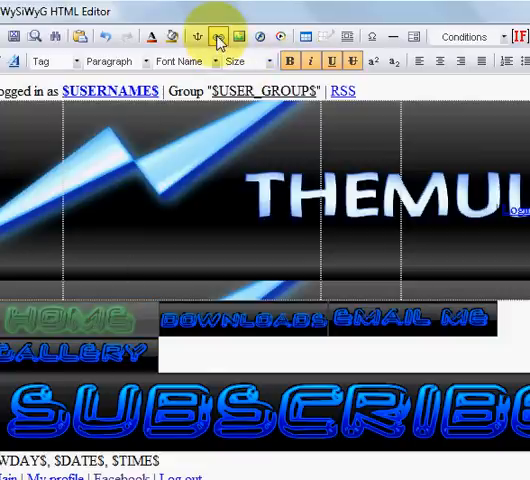
Link the HOME image to gamerfreaks.ucoz.com
click(215, 37)
text(gamerfreaks.ucoz.com)
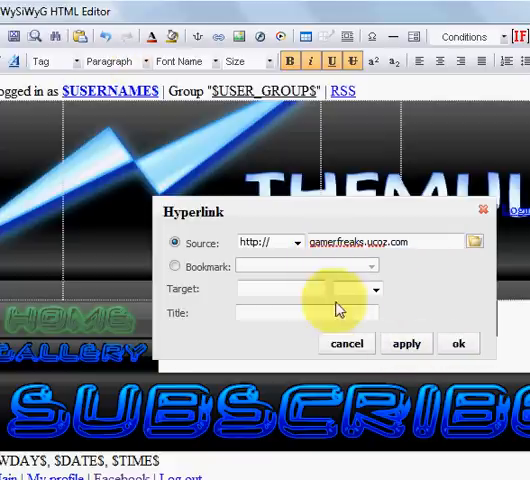
click(458, 343)
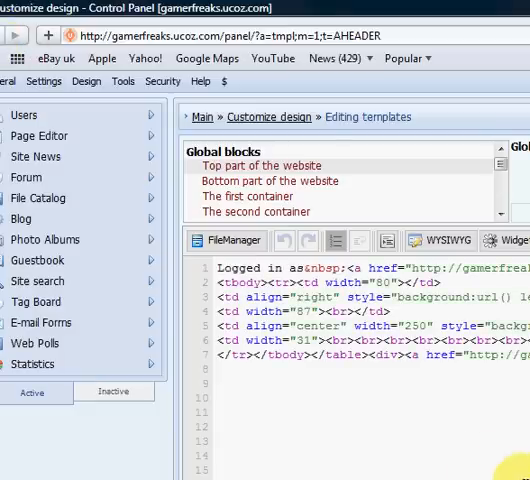
Save the header template and view the live site's HOME button
scroll(down, 3)
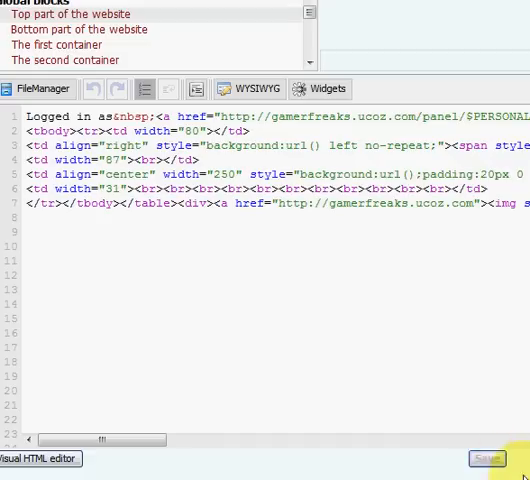
click(487, 458)
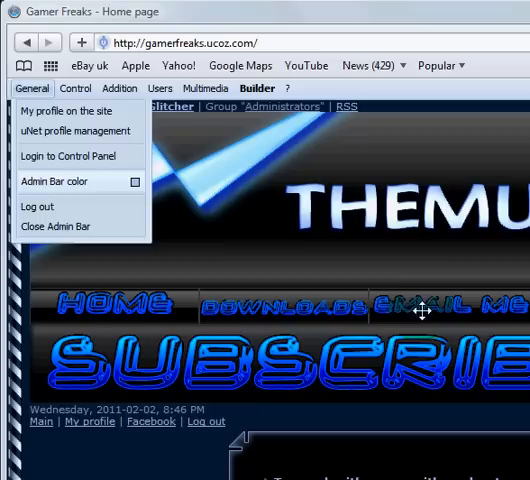
click(119, 88)
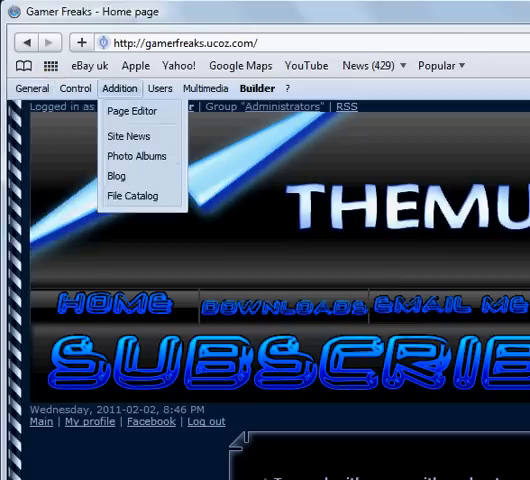